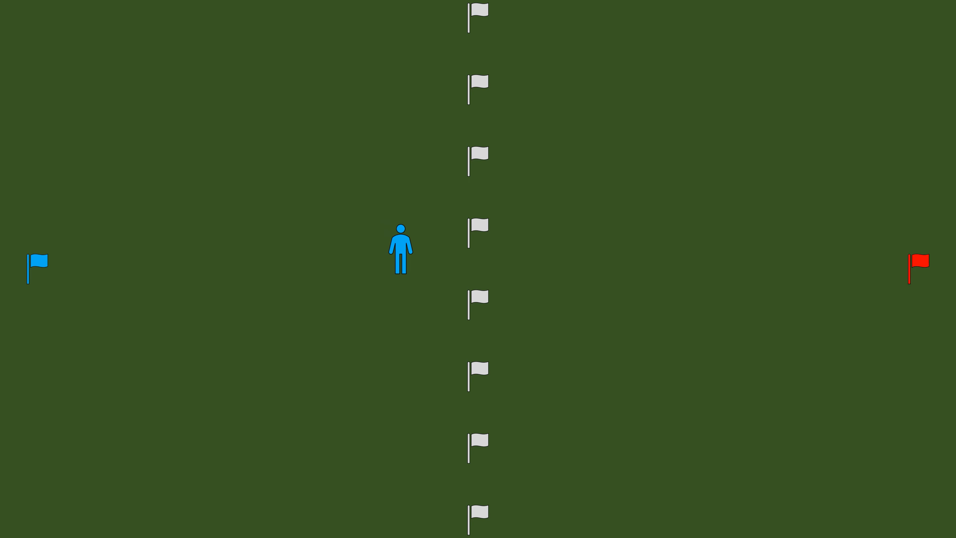
{"action": "left_click", "coordinate": [532, 268]}
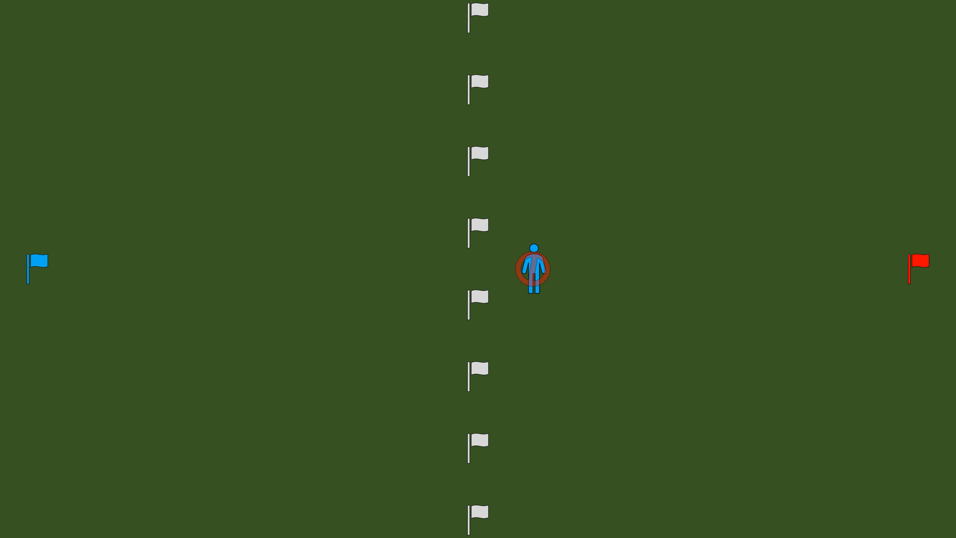
{"action": "left_click", "coordinate": [531, 269]}
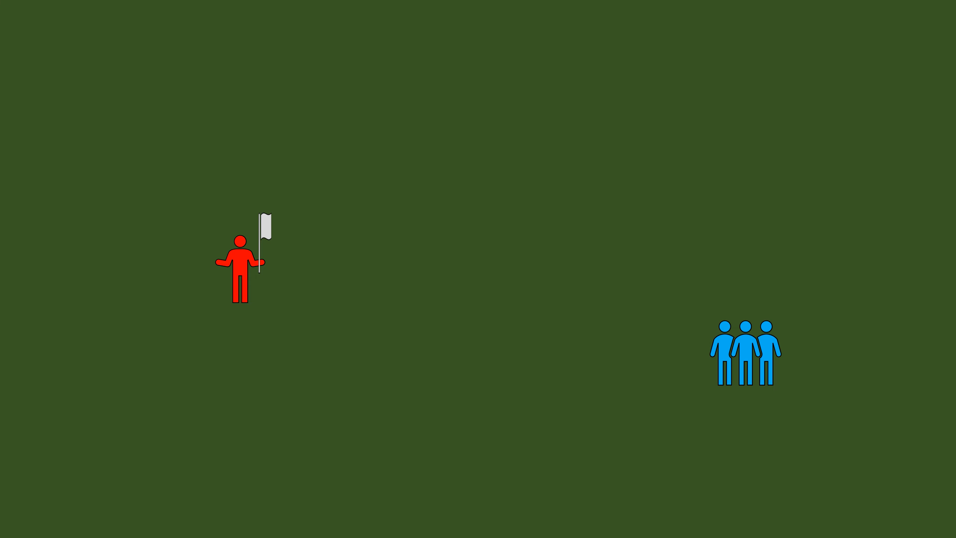
{"action": "left_click", "coordinate": [746, 351]}
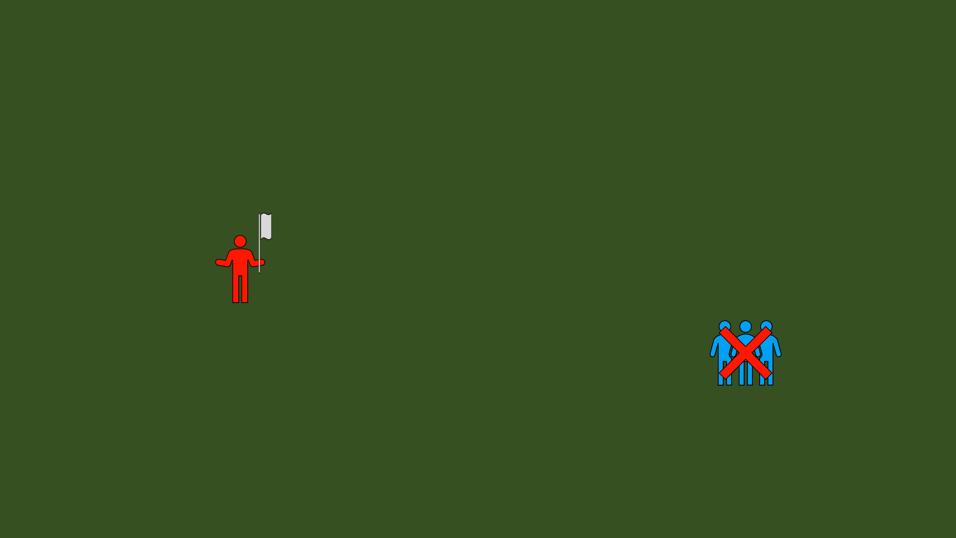